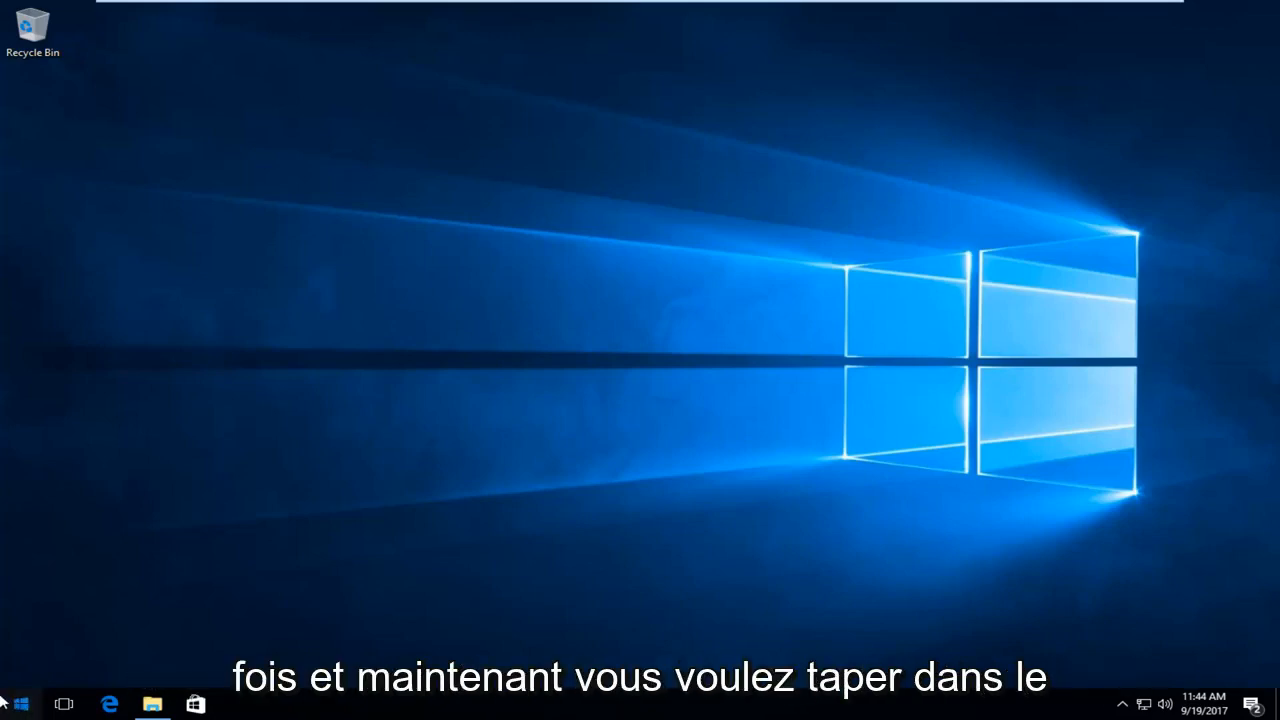
# - Search the Start menu for 'device manager' to launch Device Manager
pyautogui.click(20, 703)
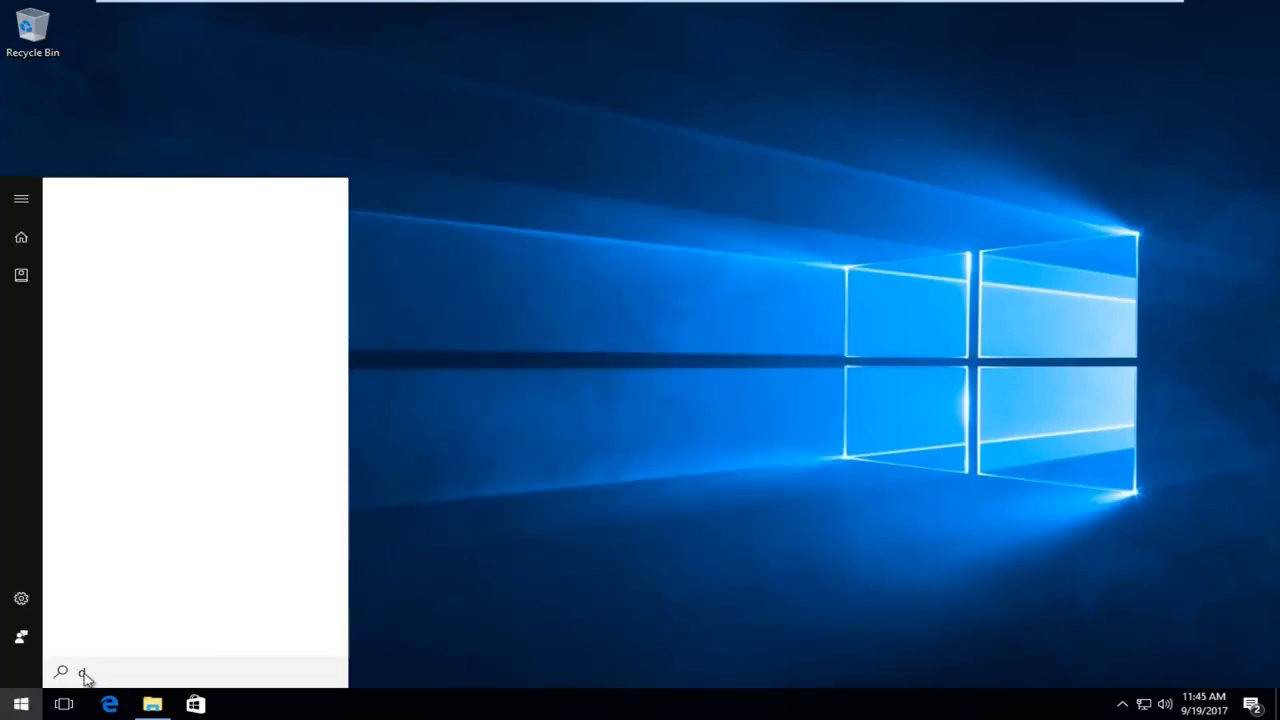
pyautogui.write('d')
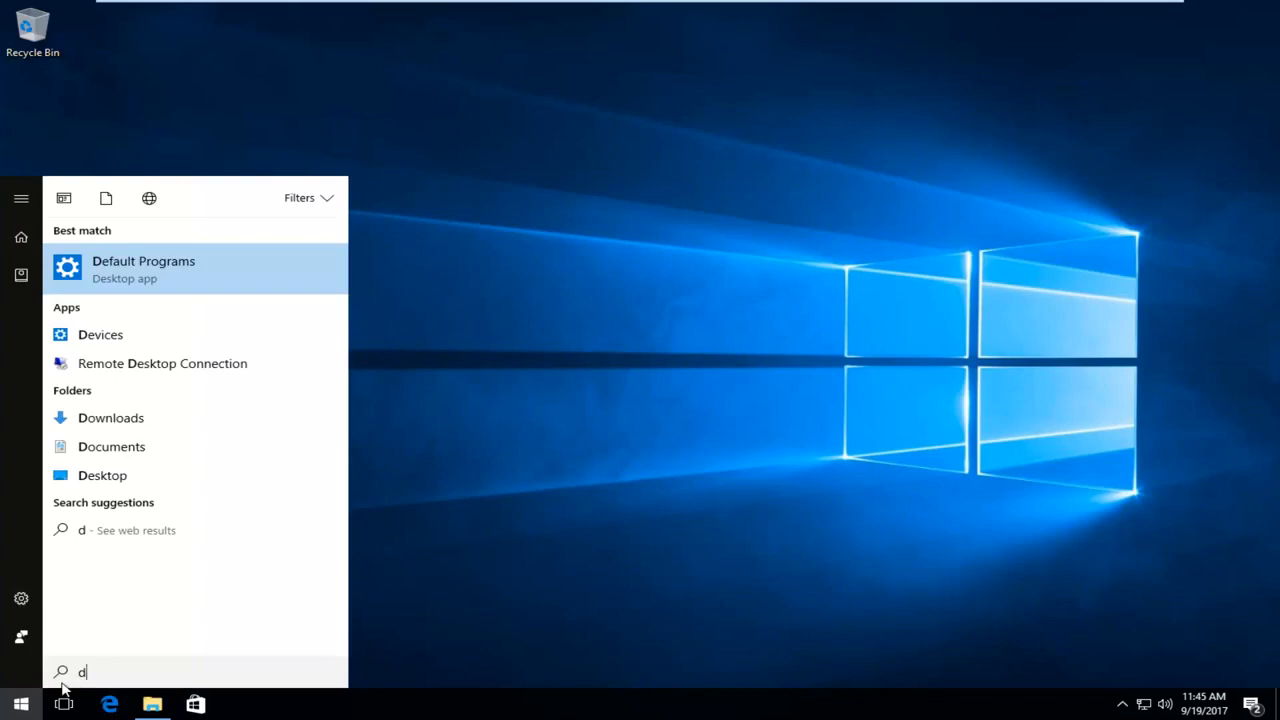
pyautogui.write('evice managere')
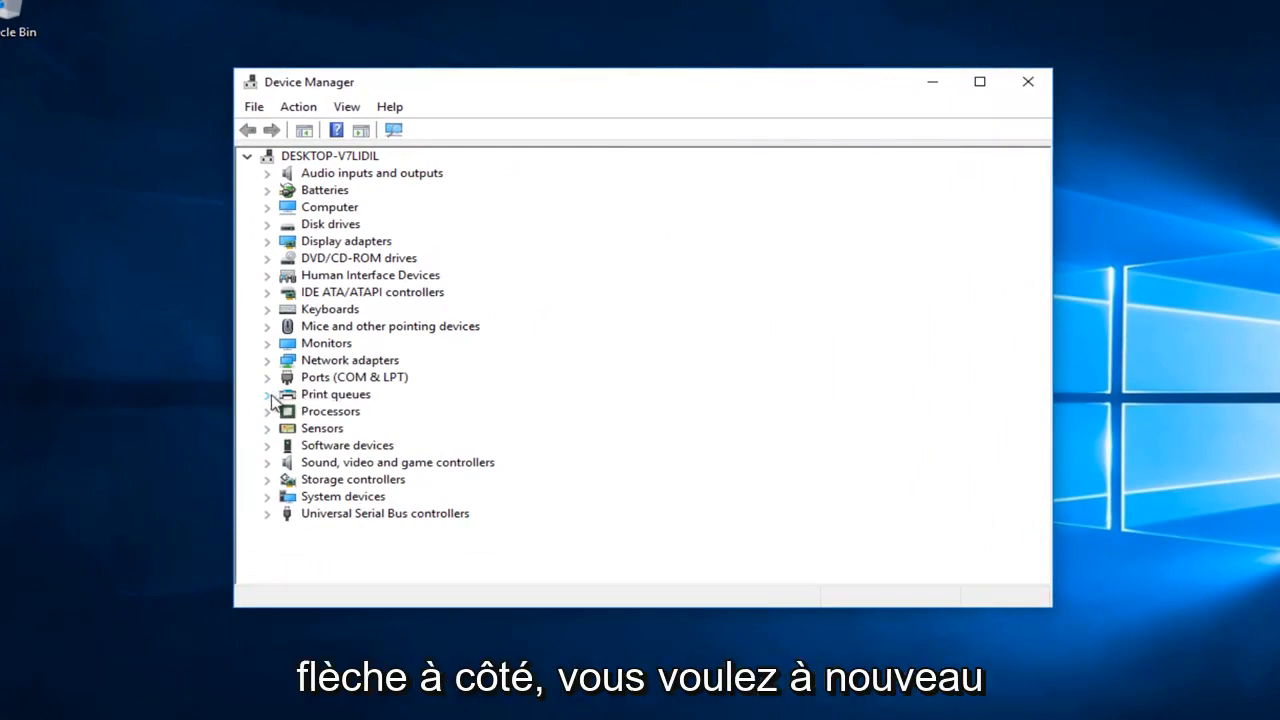
# - Expand Ports (COM & LPT) and select the Communications Port (COM1) device
pyautogui.click(267, 393)
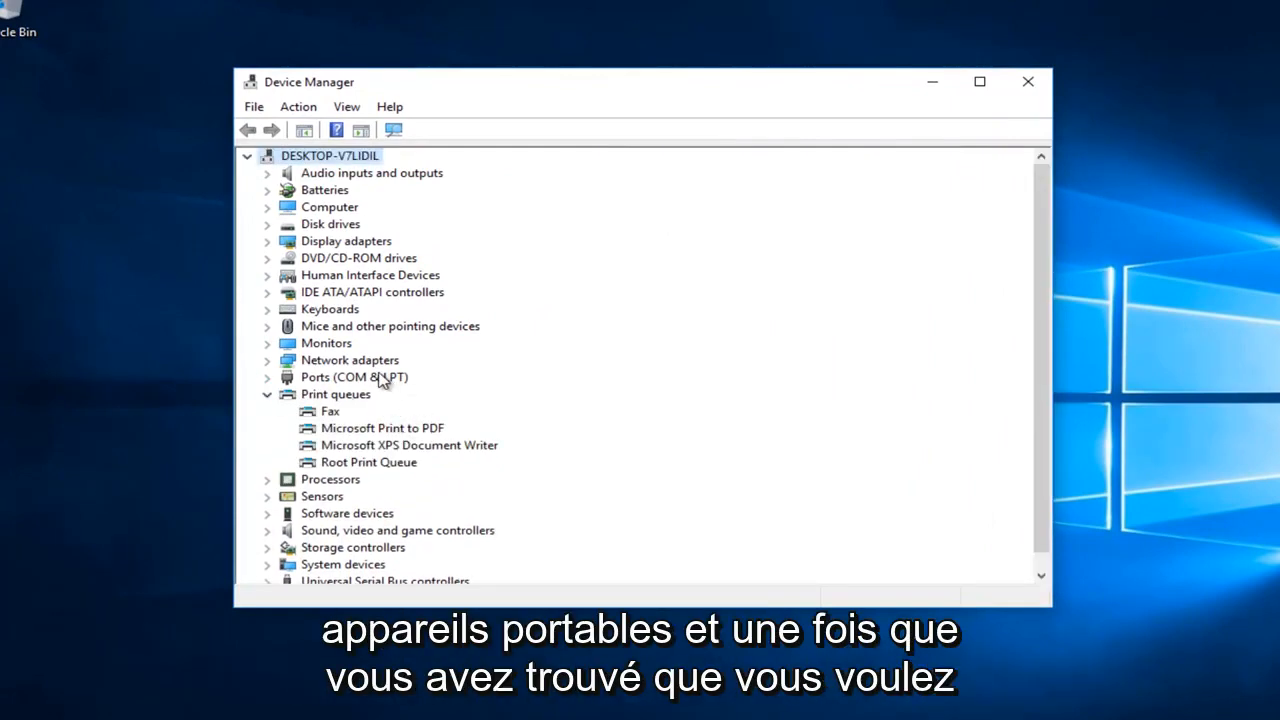
pyautogui.click(267, 394)
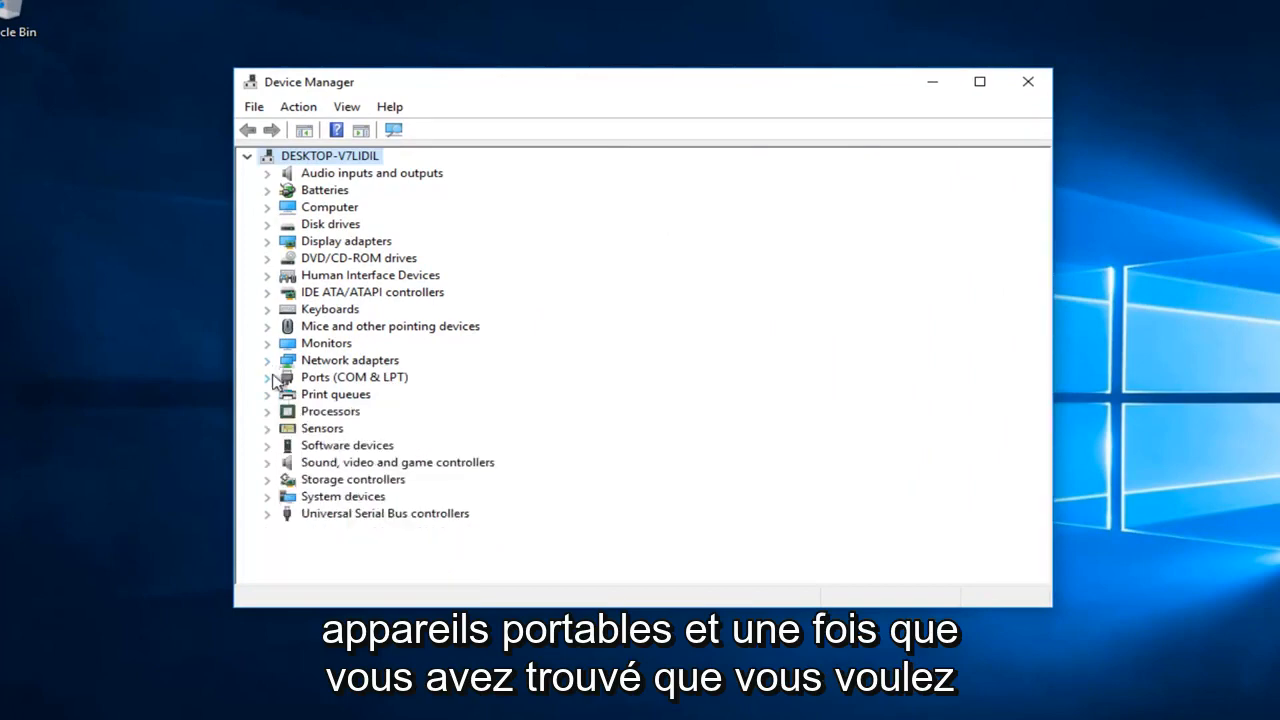
pyautogui.click(267, 377)
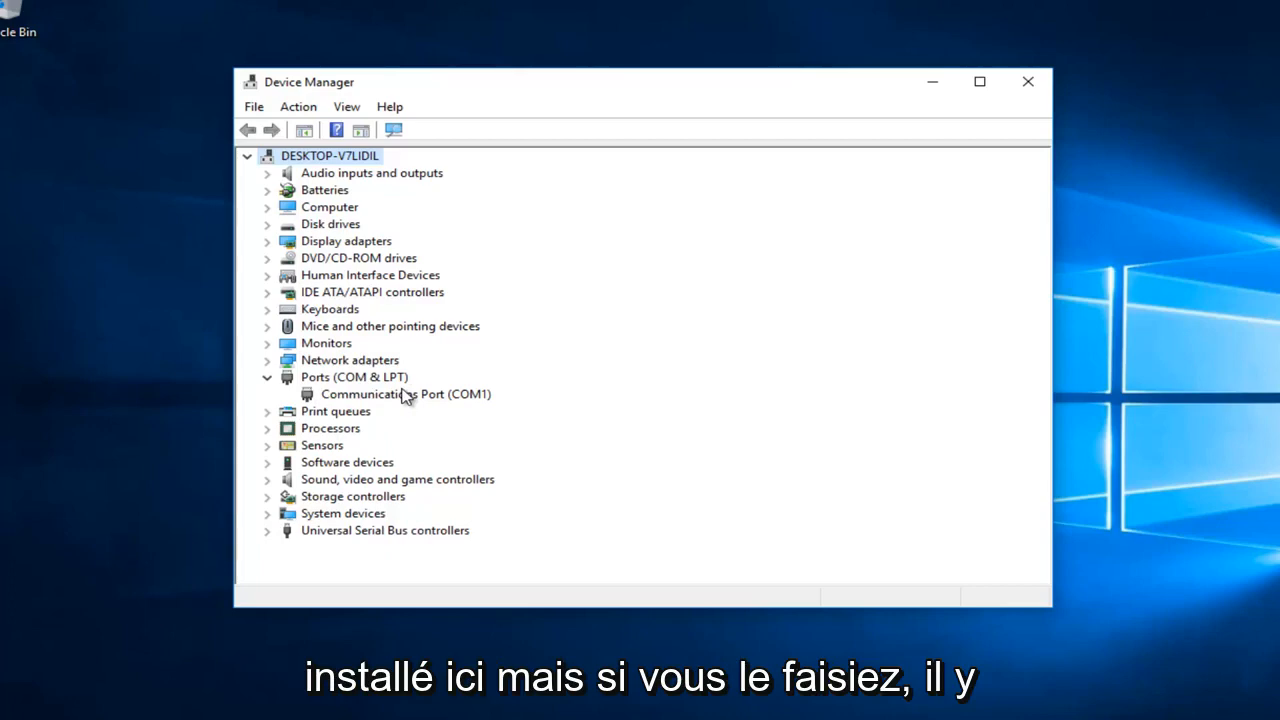
pyautogui.click(354, 376)
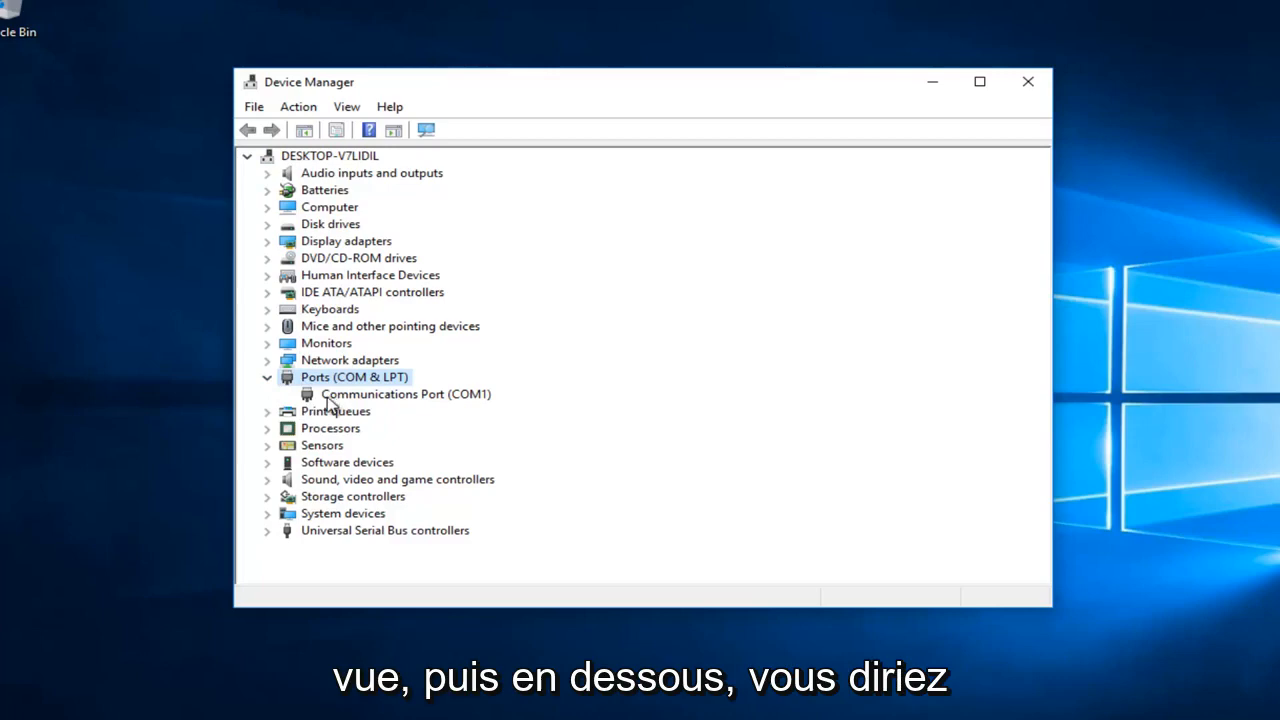
pyautogui.click(405, 393)
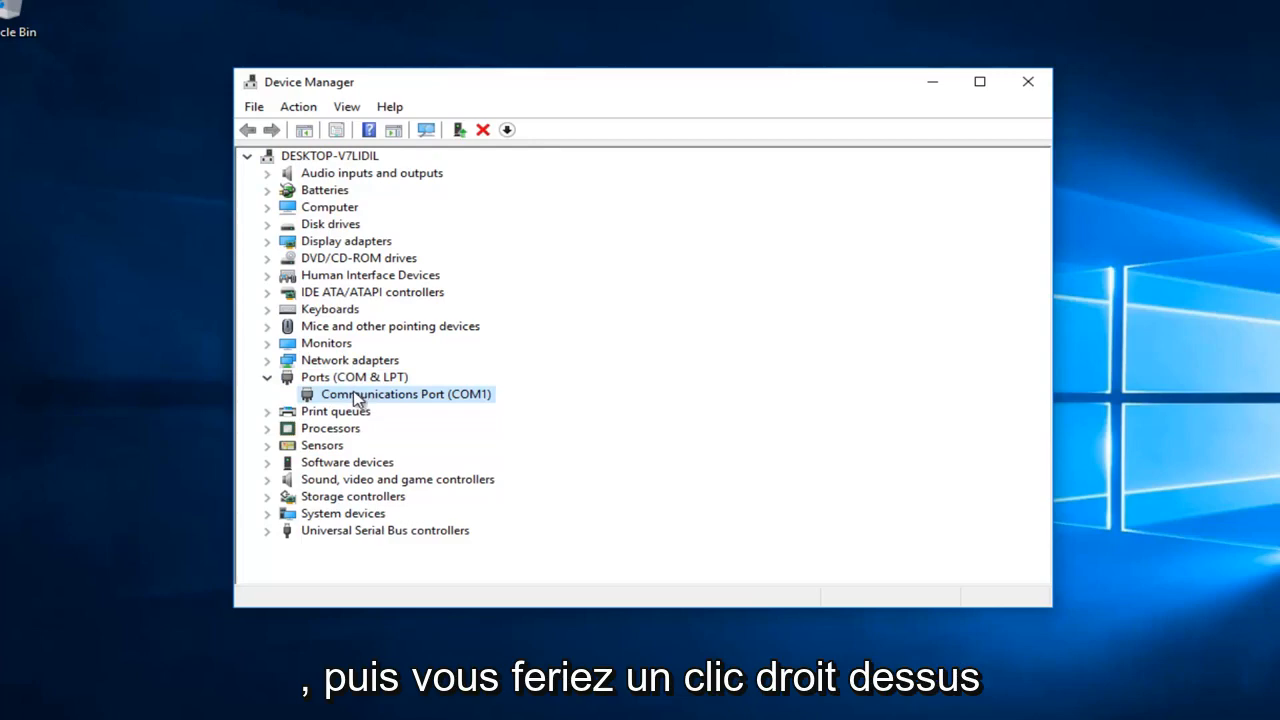
# - Launch Update Driver Software for COM1 and choose to browse the computer for drivers
pyautogui.rightClick(405, 393)
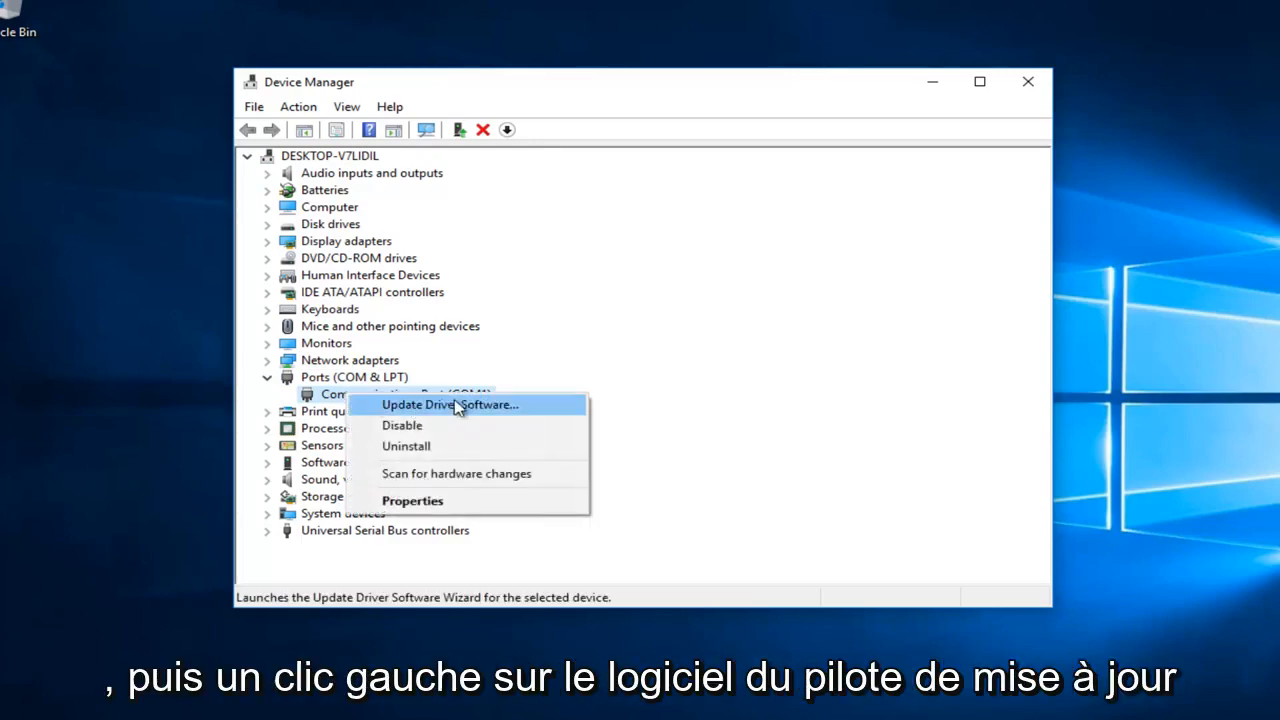
pyautogui.click(451, 404)
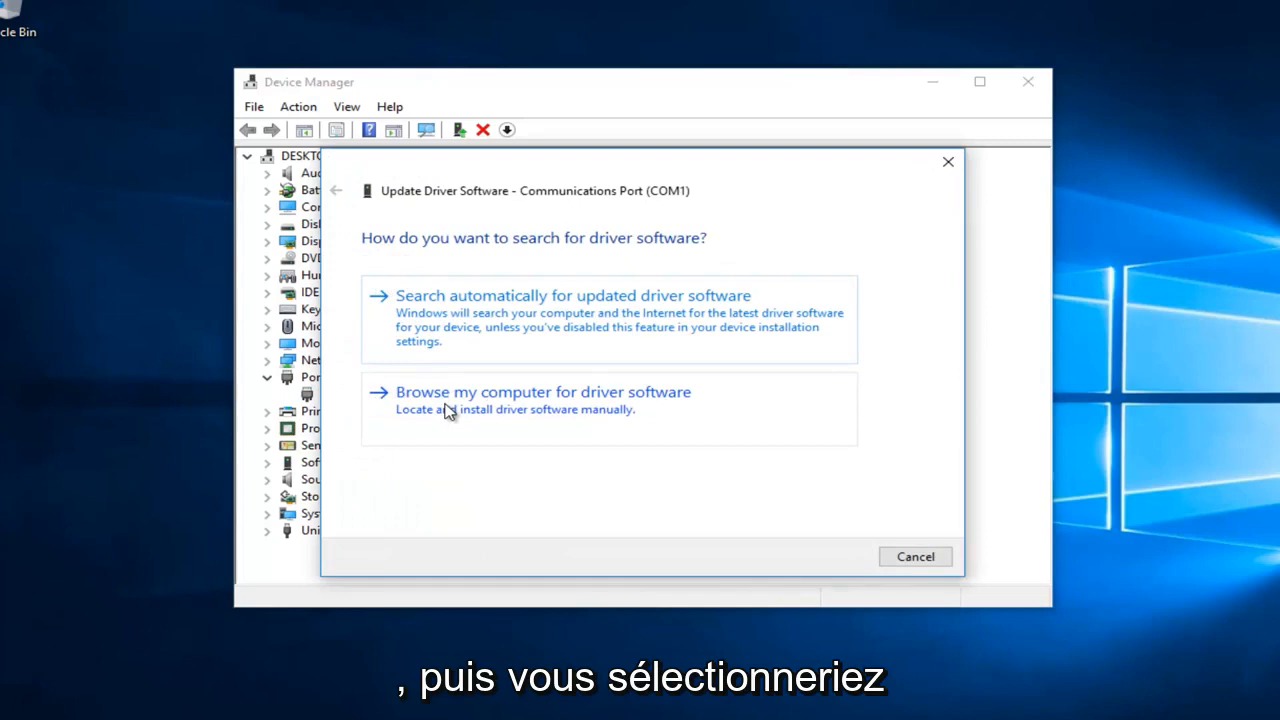
pyautogui.moveTo(435, 421)
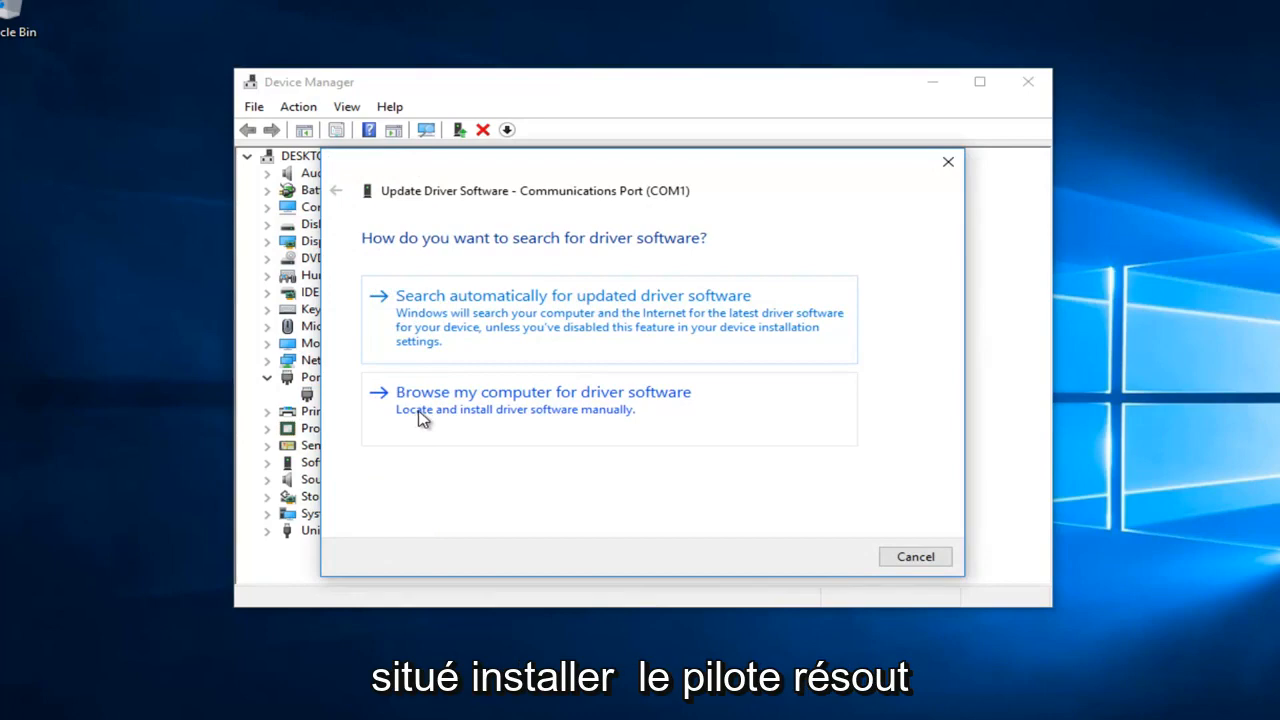
pyautogui.click(543, 391)
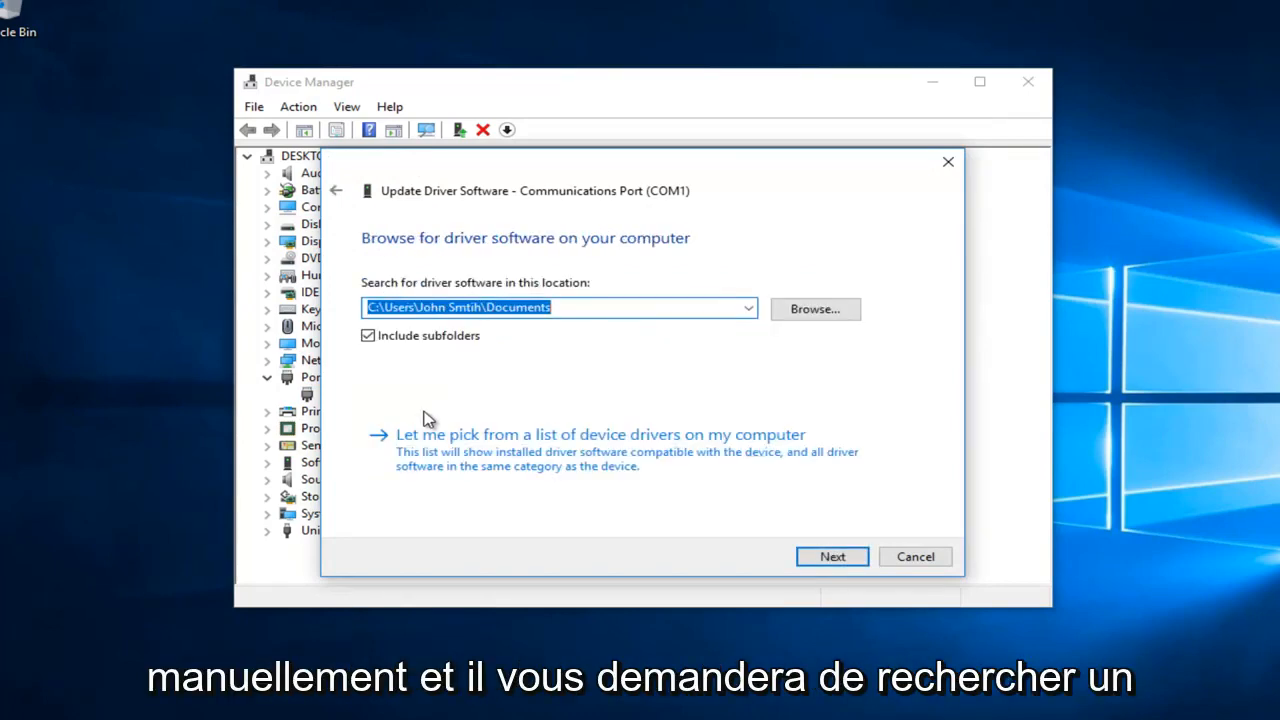
pyautogui.moveTo(413, 293)
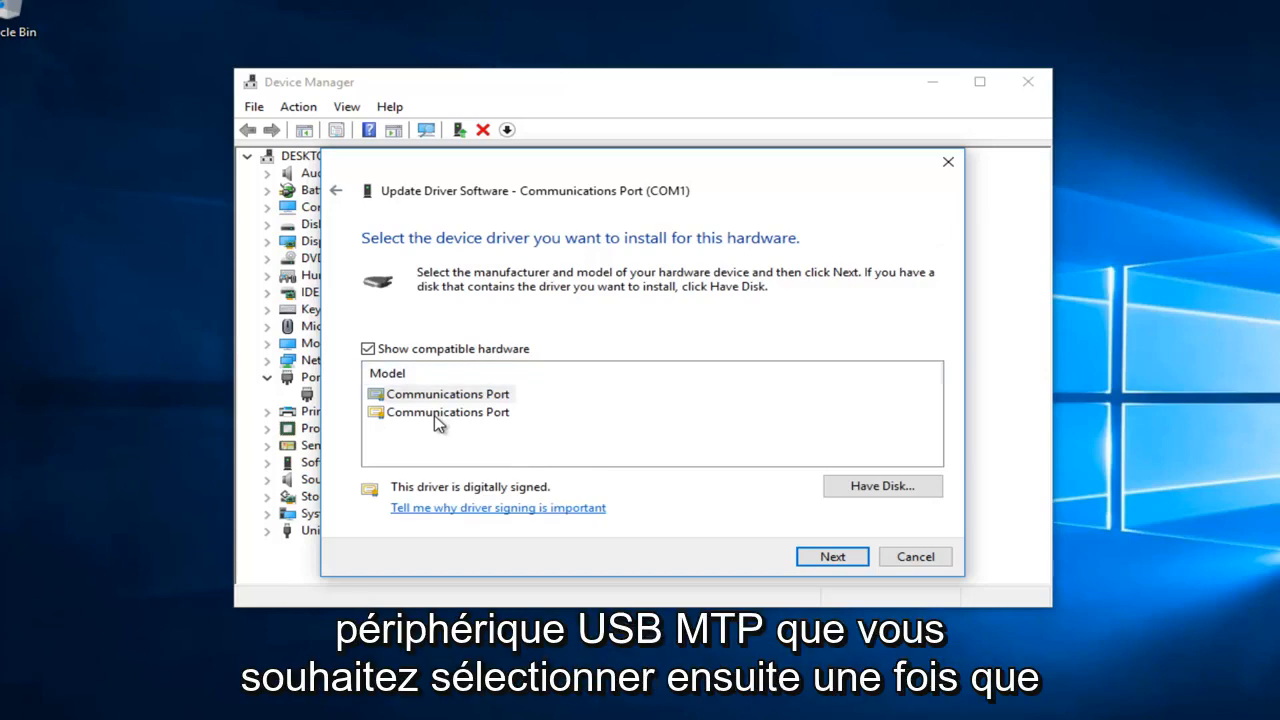
pyautogui.moveTo(736, 526)
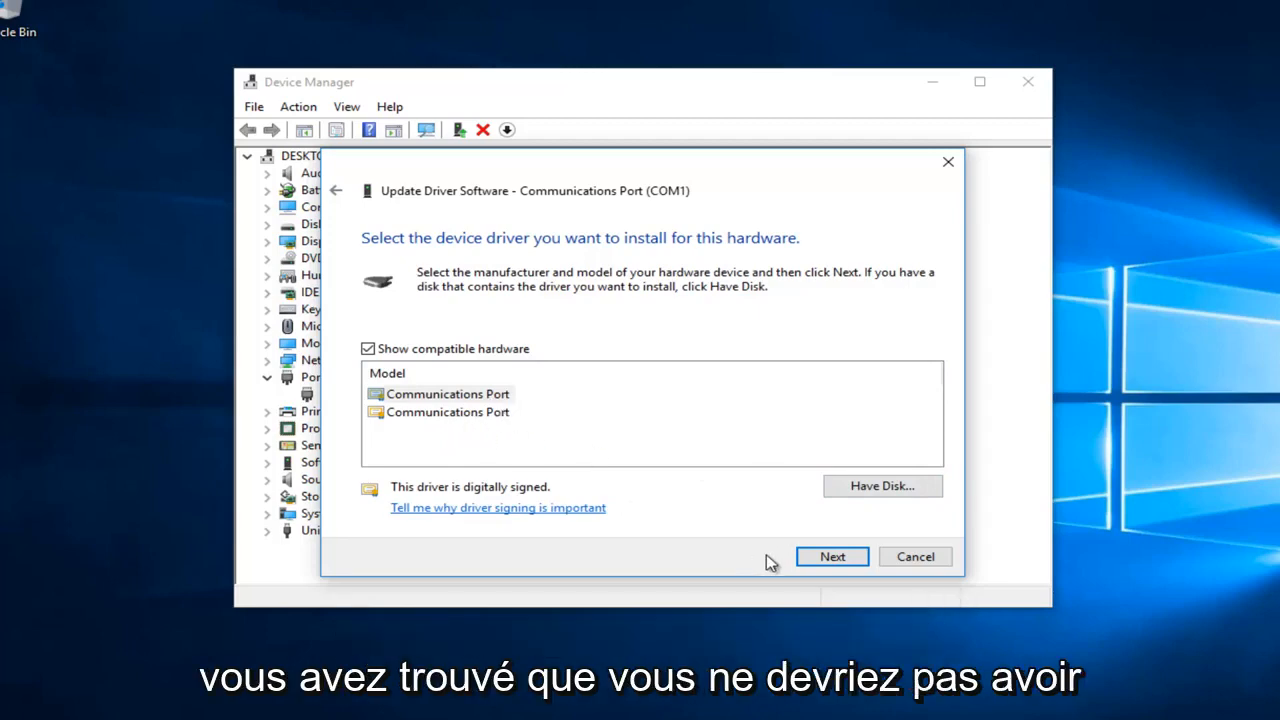
pyautogui.moveTo(152, 368)
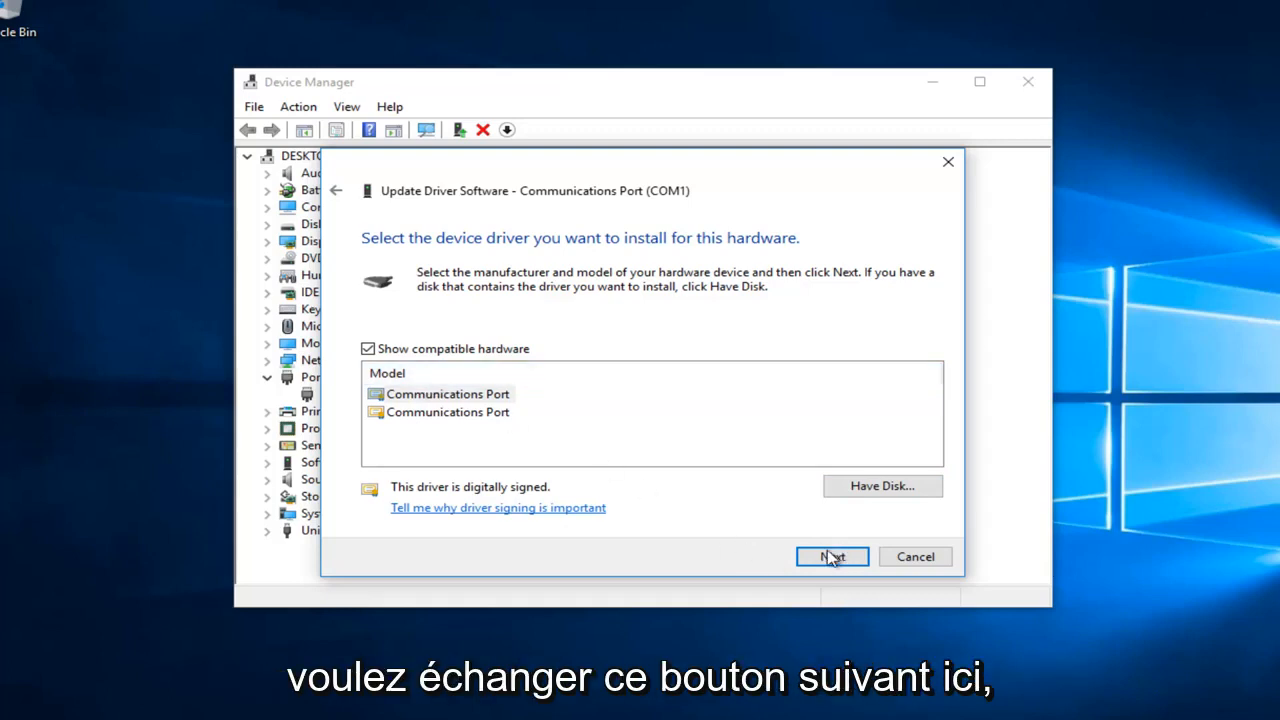
# - Install the selected Communications Port driver for COM1
pyautogui.click(832, 557)
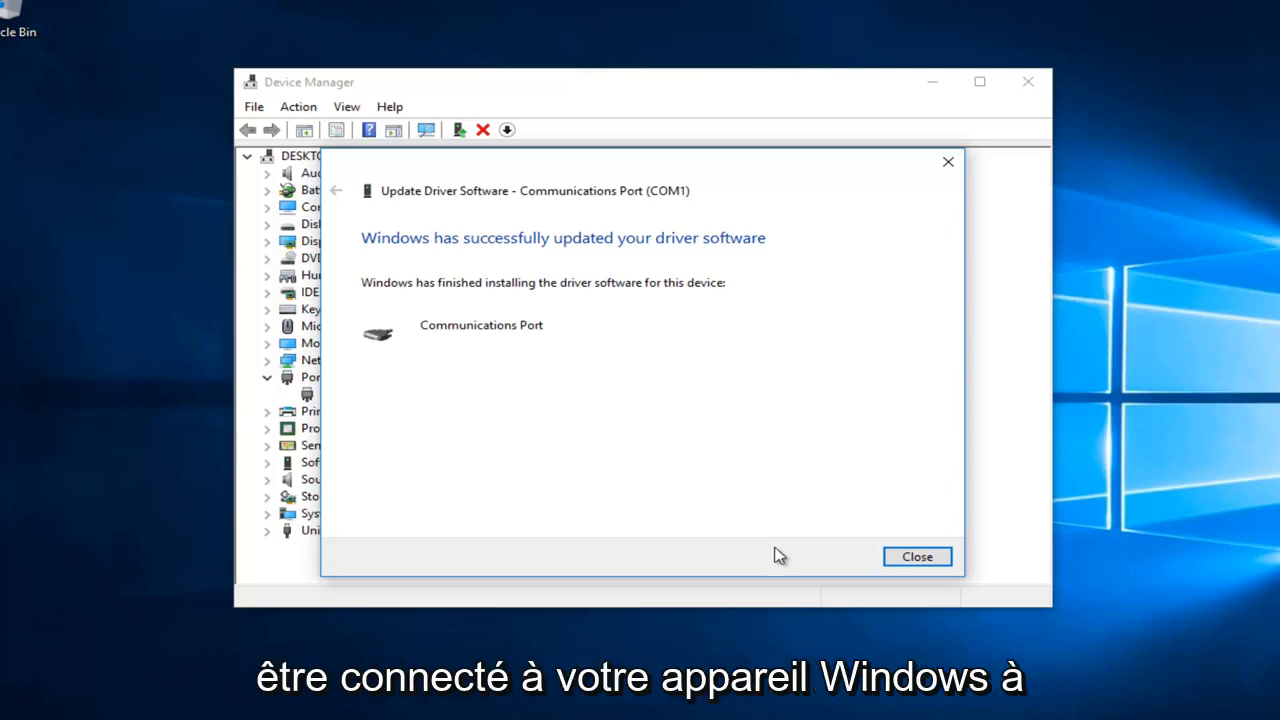
# - Close the wizard after Windows confirms the driver was successfully updated
pyautogui.click(916, 556)
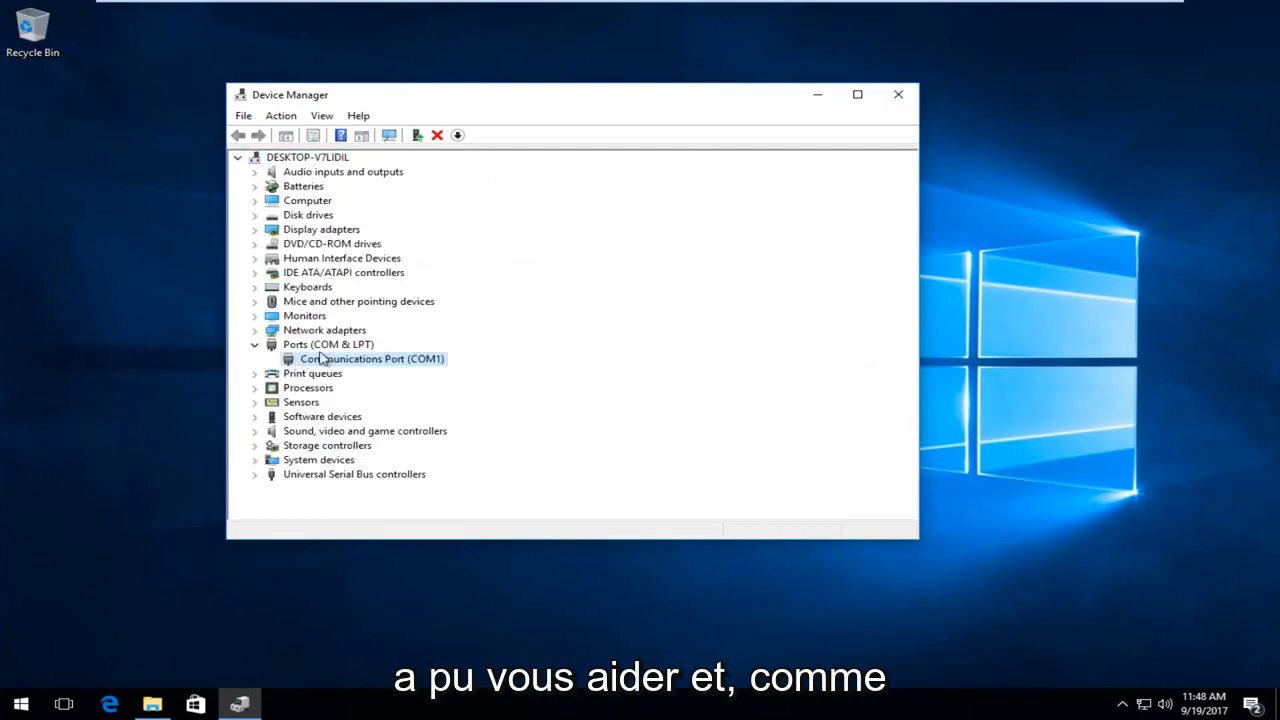
# - Close Device Manager, returning to the Windows desktop
pyautogui.click(897, 94)
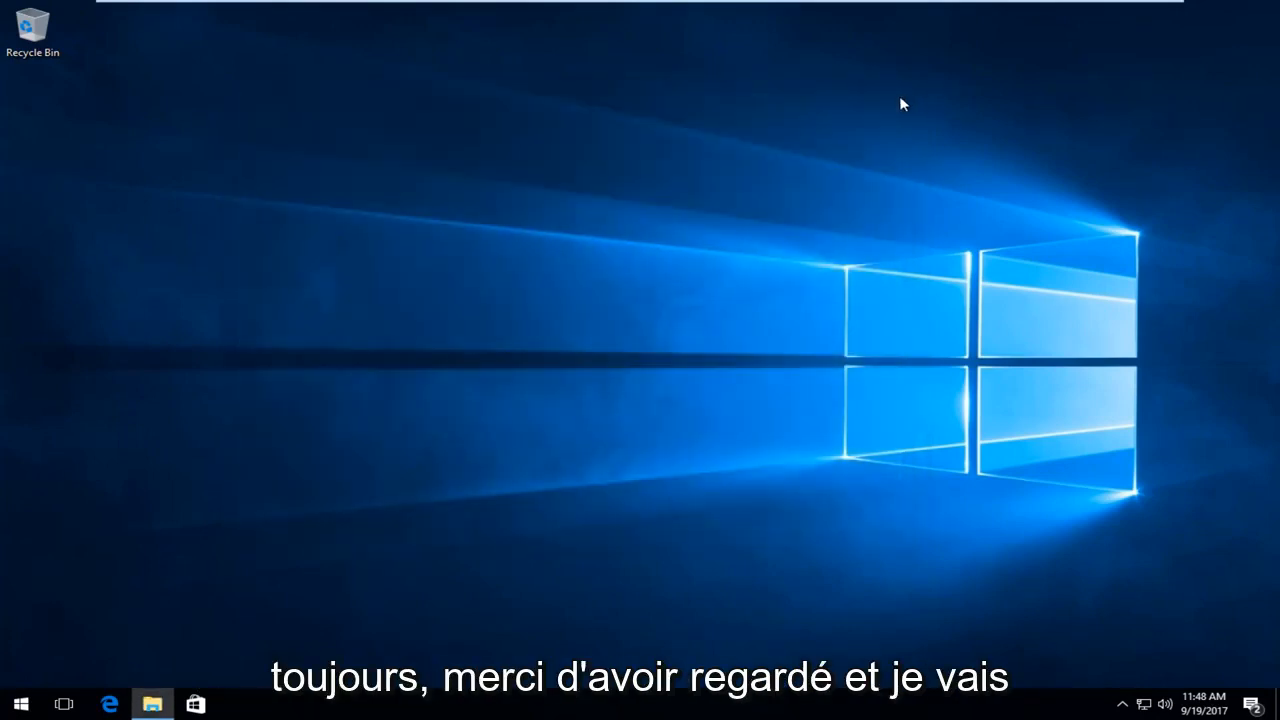